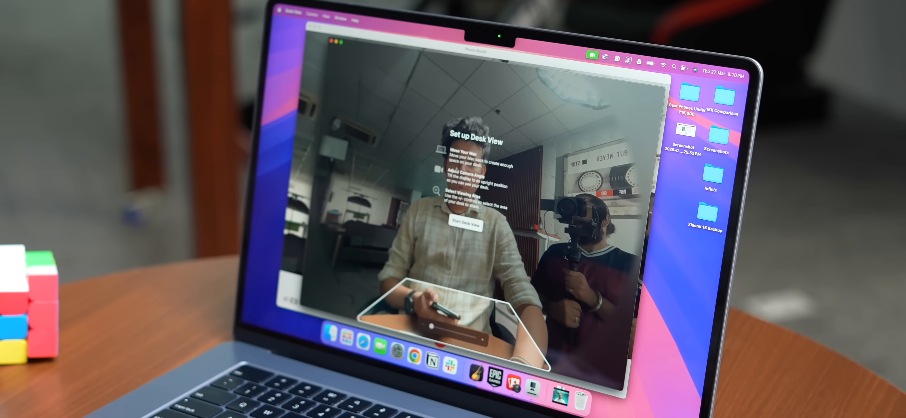
left_click(464, 226)
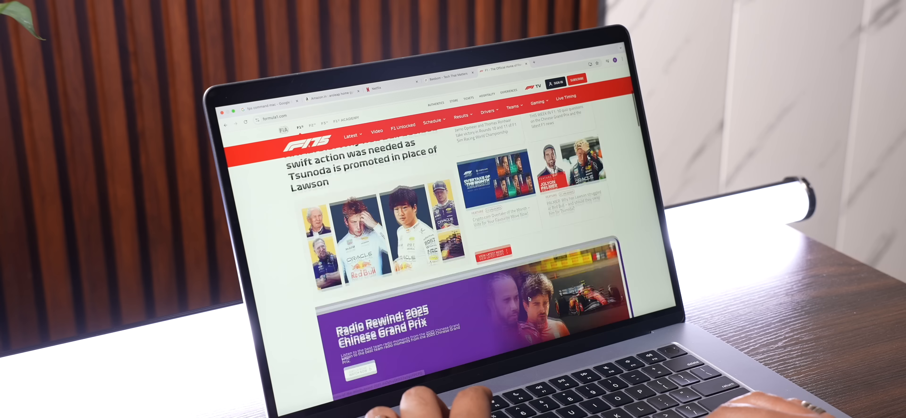
scroll("down", 3)
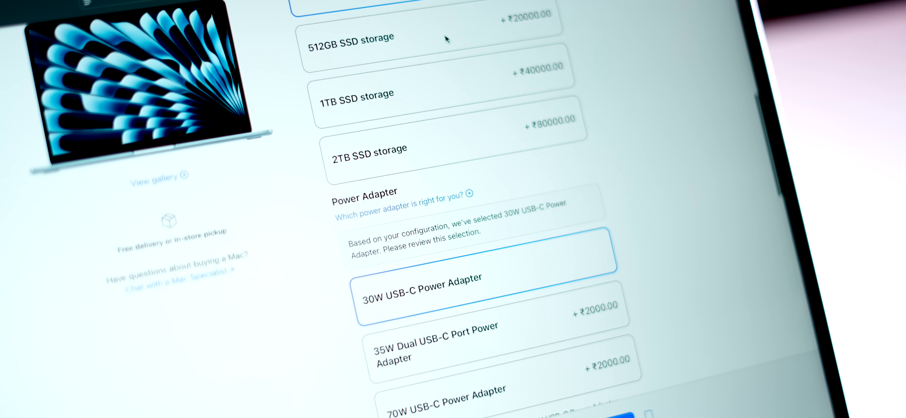
scroll("down", 3)
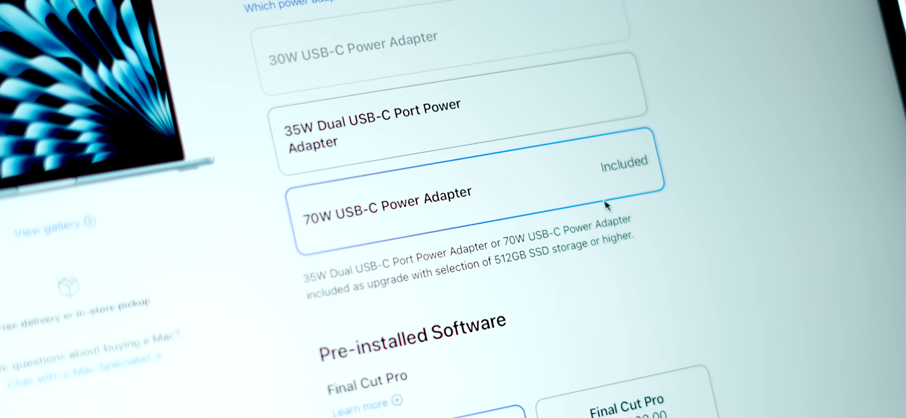
scroll("down", 3)
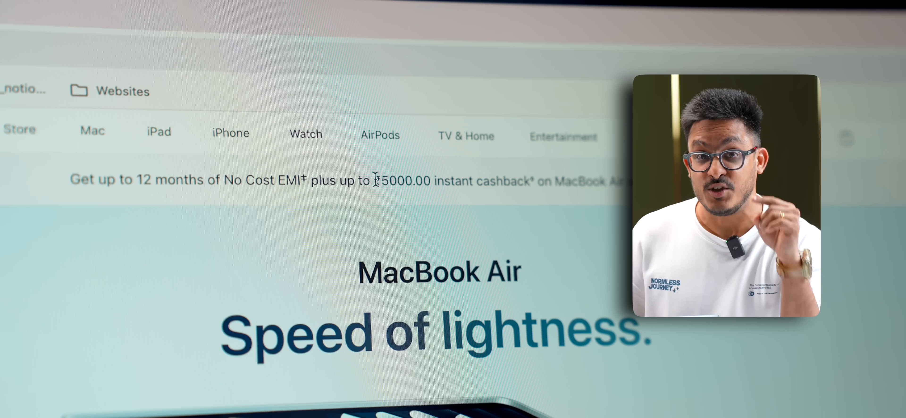
left_click_drag(370, 179, 514, 179)
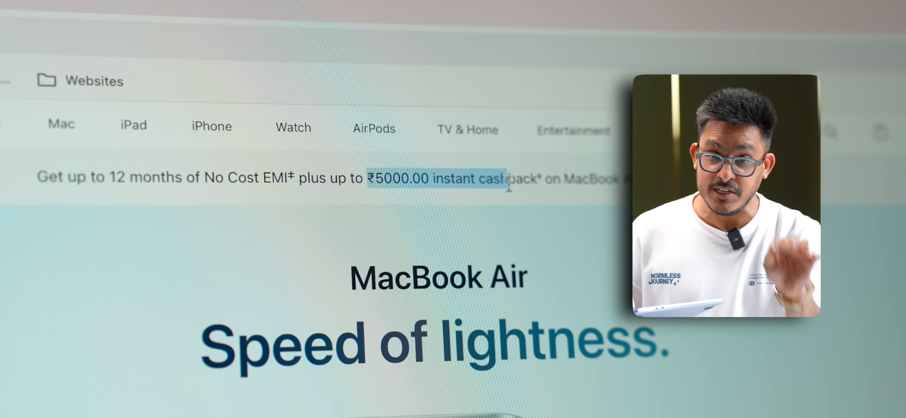